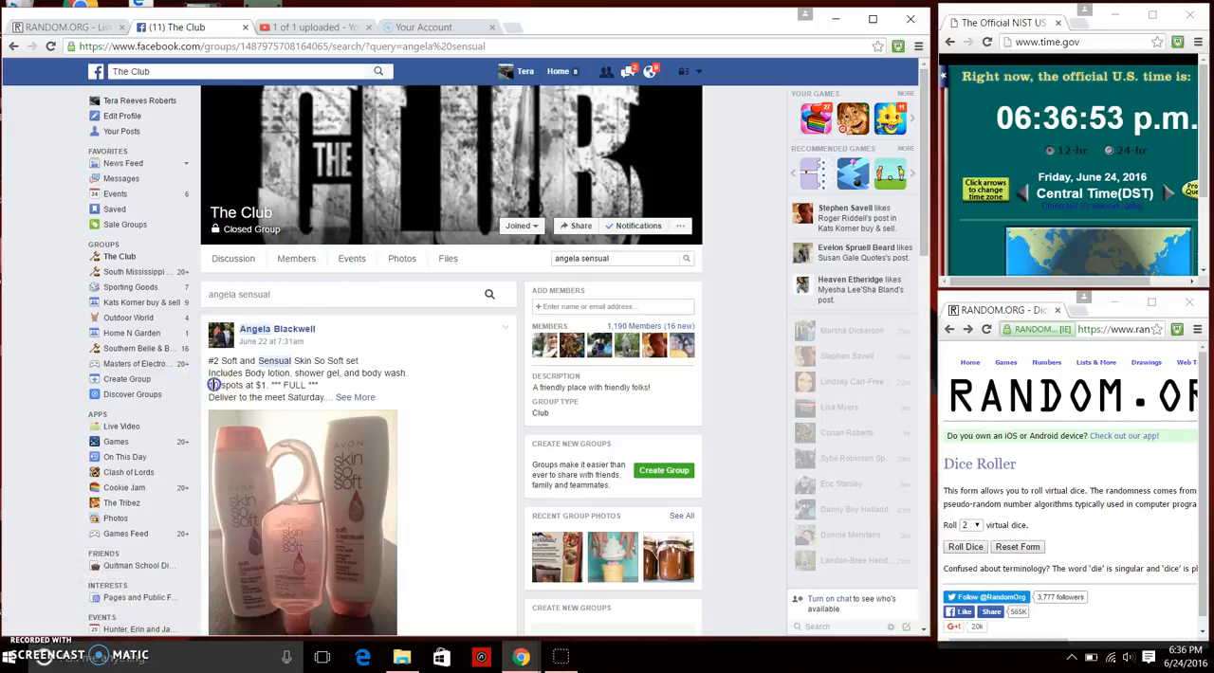
# Expand the Skin So Soft sale post and copy its list of ten spot holders.
pyautogui.click(355, 396)
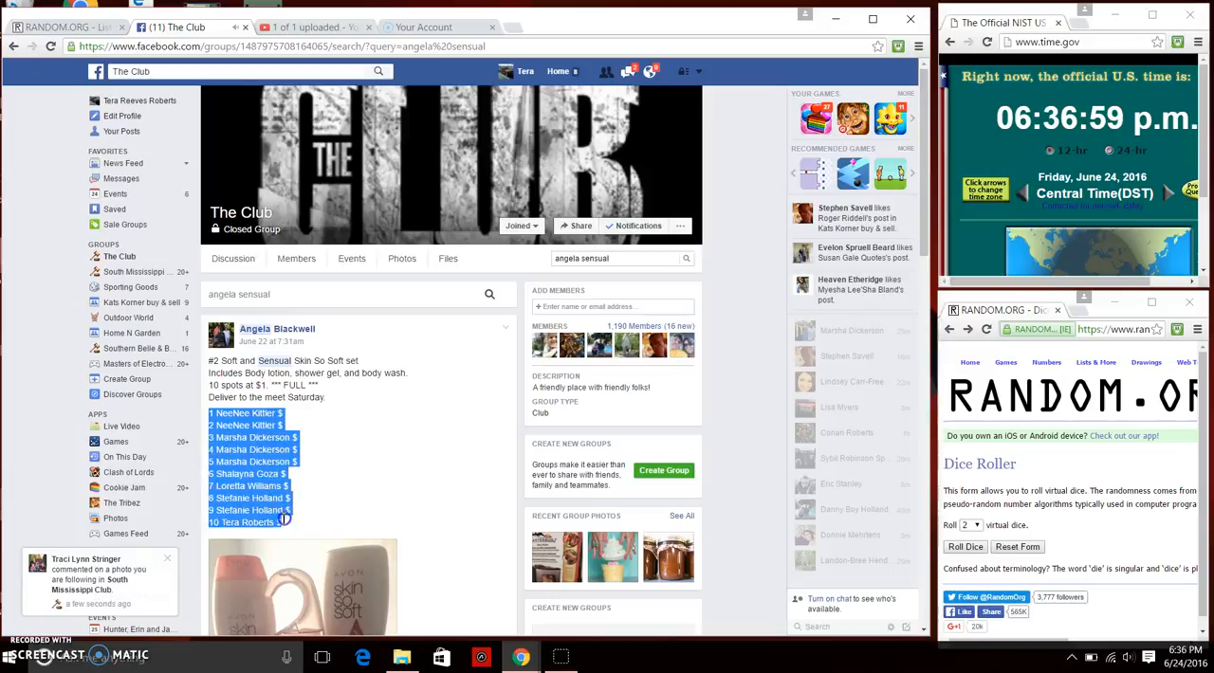
pyautogui.rightClick(256, 498)
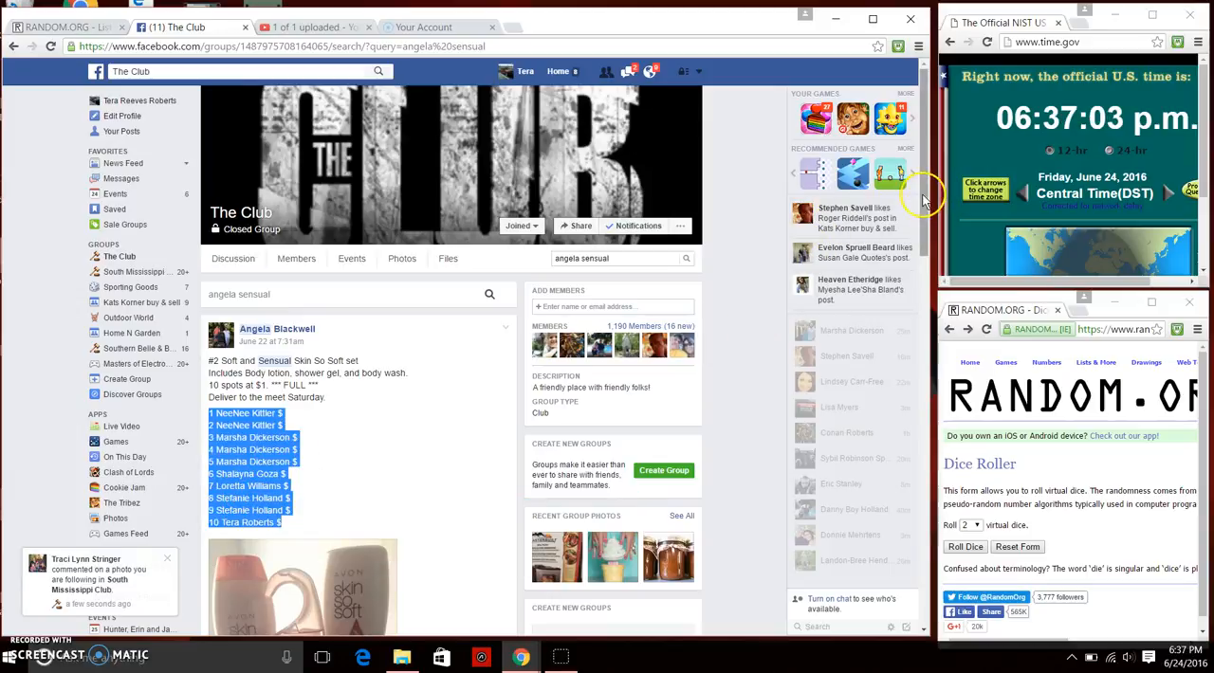
# Open the post's 36 comments, post a 'live' comment, and show the date and time.
pyautogui.scroll(-3)
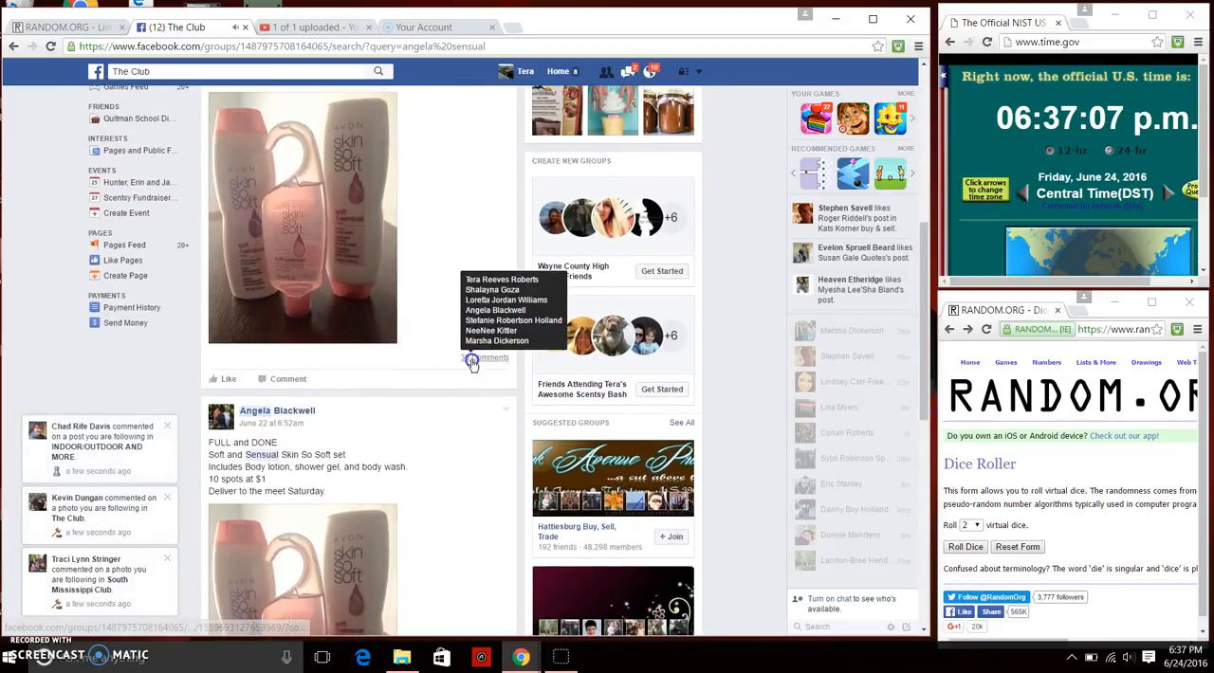
pyautogui.click(487, 358)
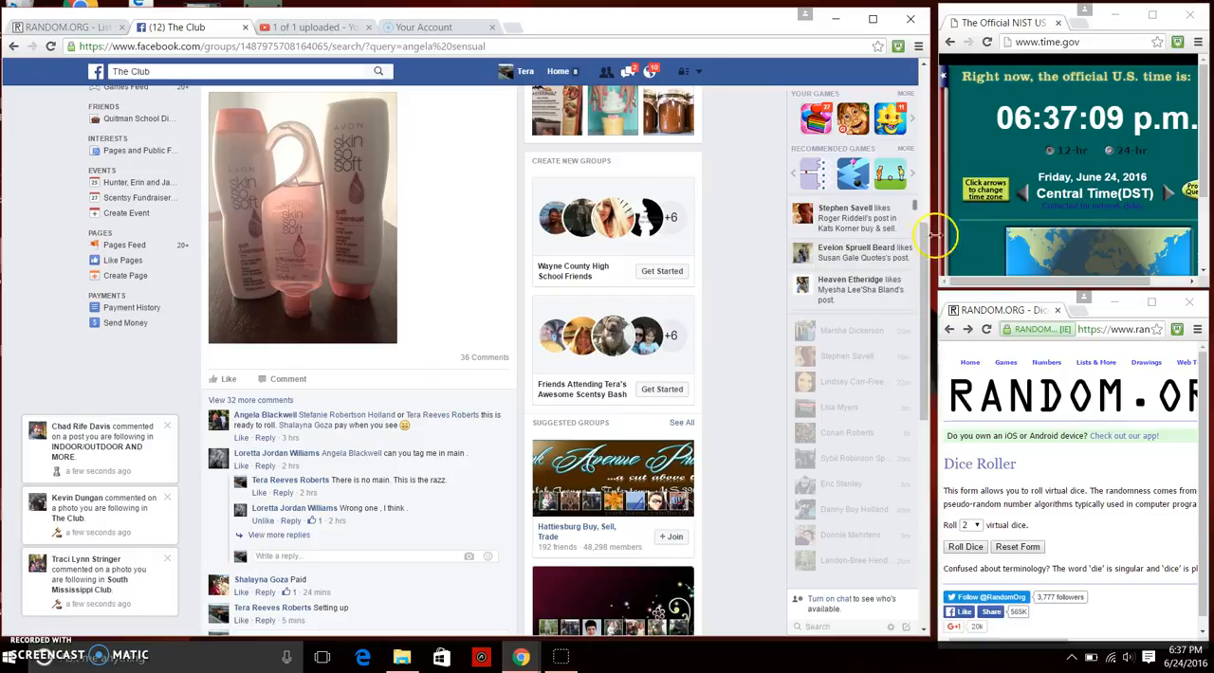
pyautogui.scroll(-3)
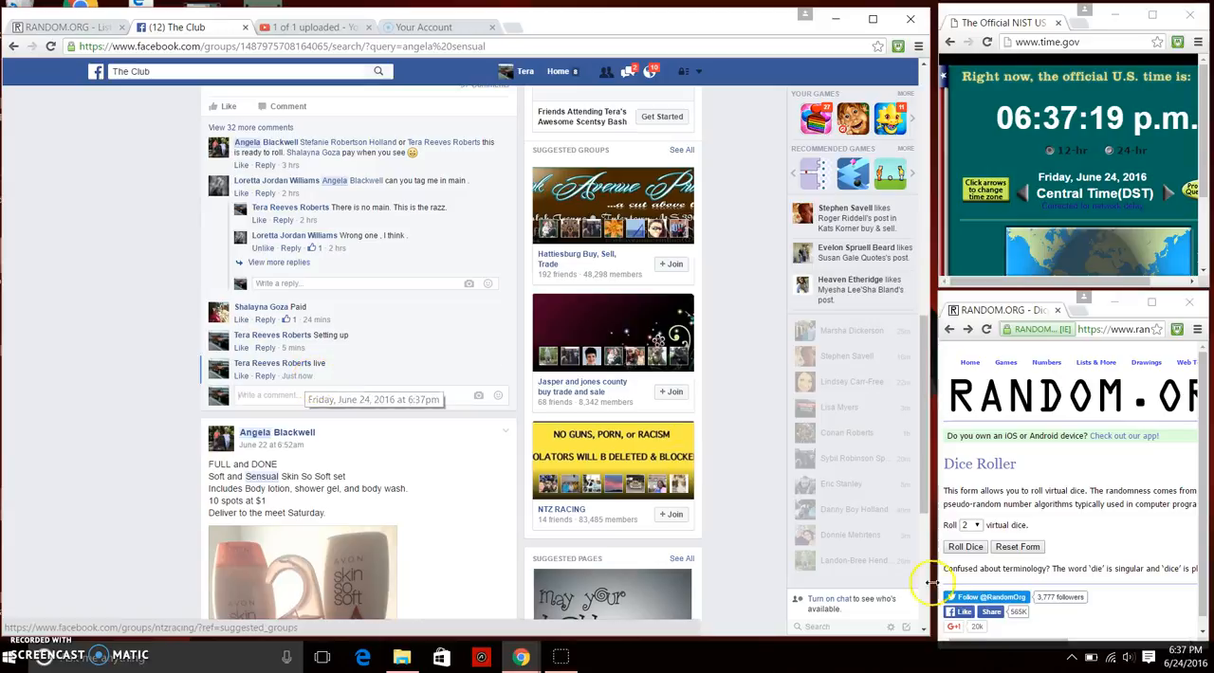
pyautogui.click(1180, 655)
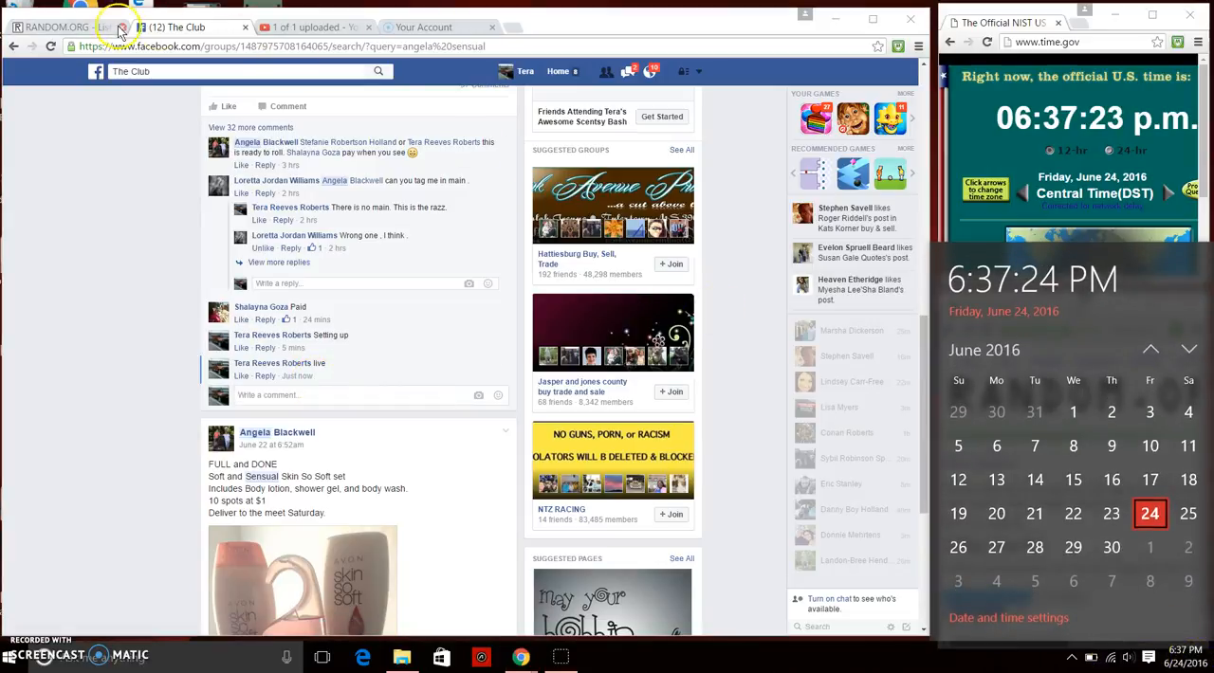
# Open the List Randomizer with ten names, roll two dice (1 and 3), and show the clock.
pyautogui.click(66, 27)
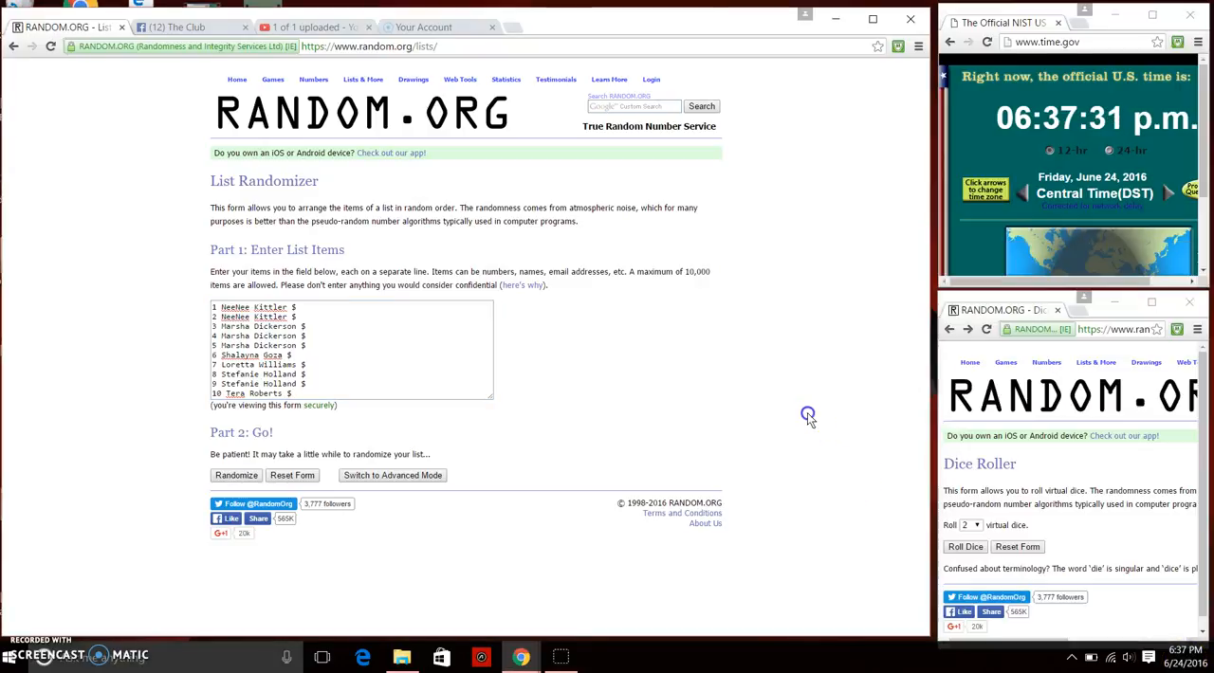
pyautogui.click(964, 546)
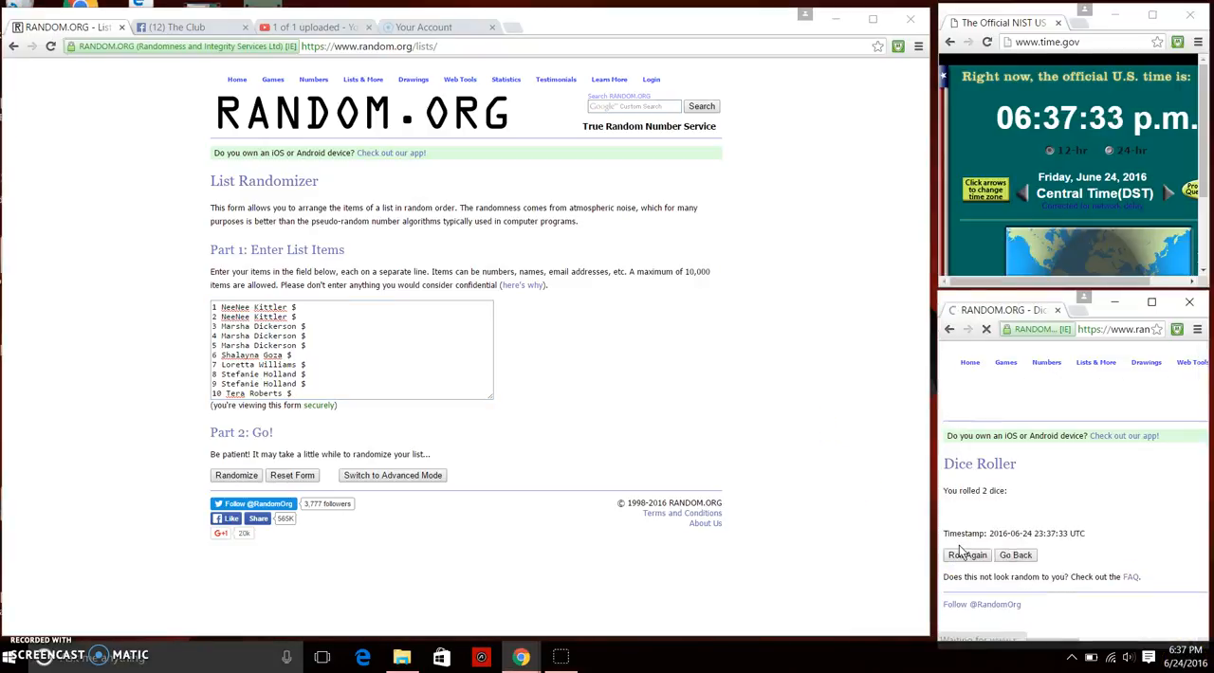
pyautogui.click(966, 555)
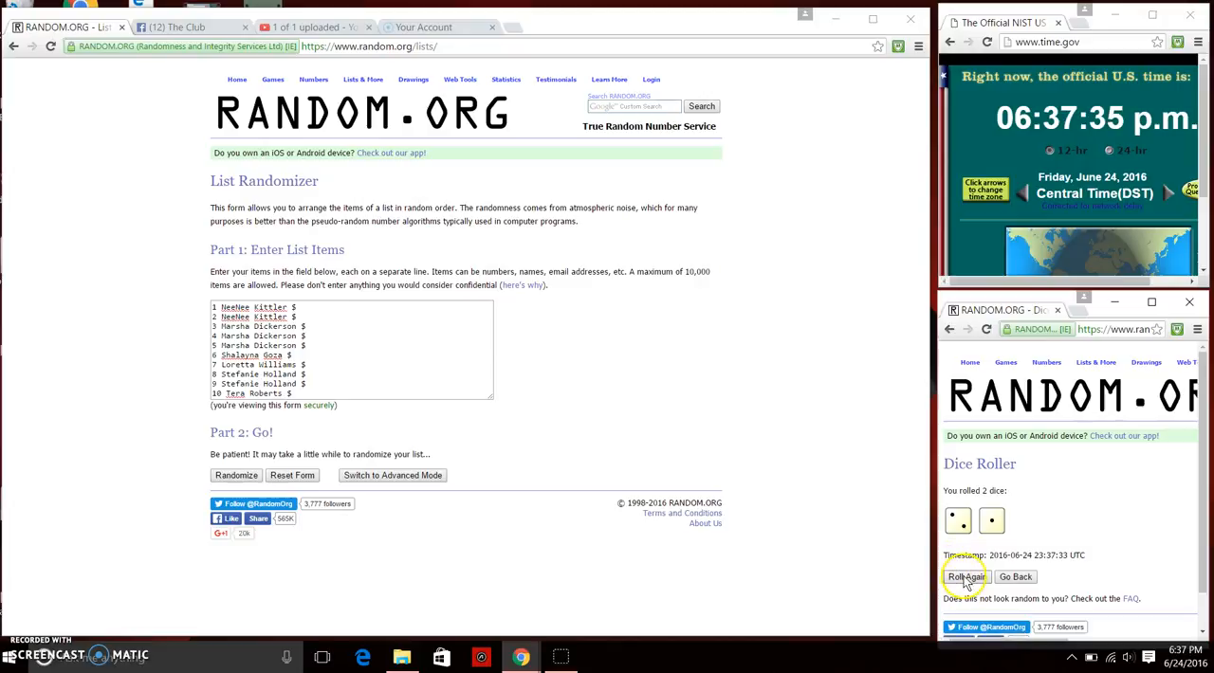
pyautogui.click(966, 576)
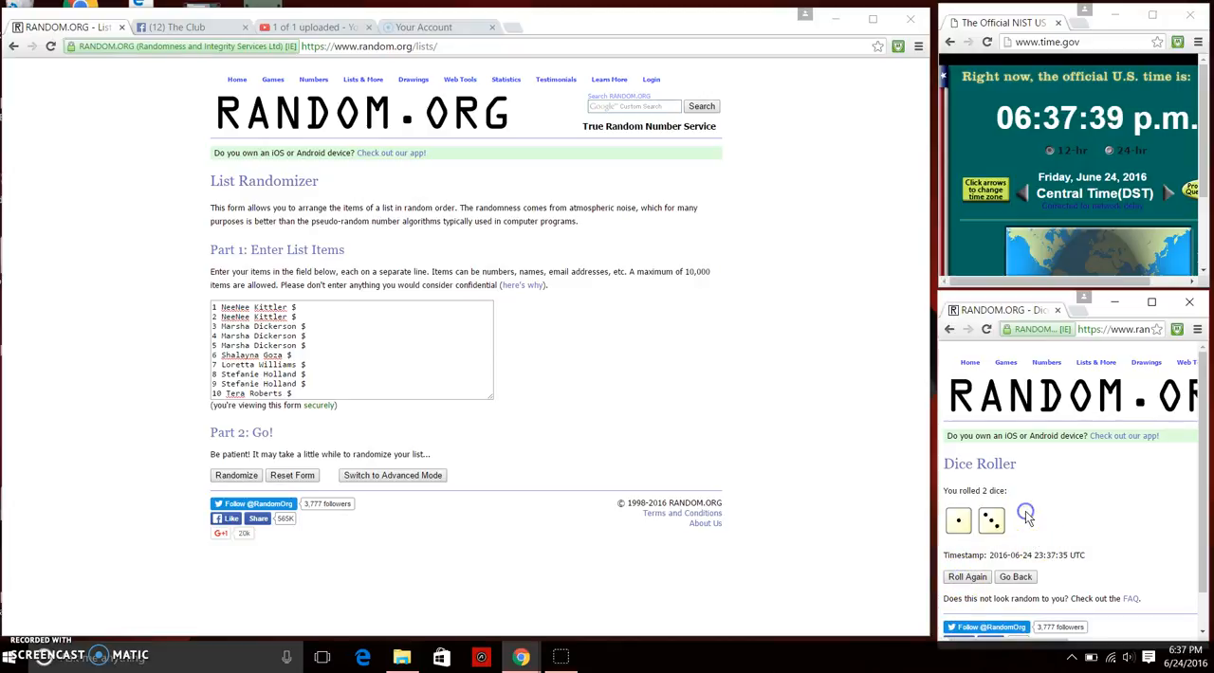
pyautogui.click(1183, 654)
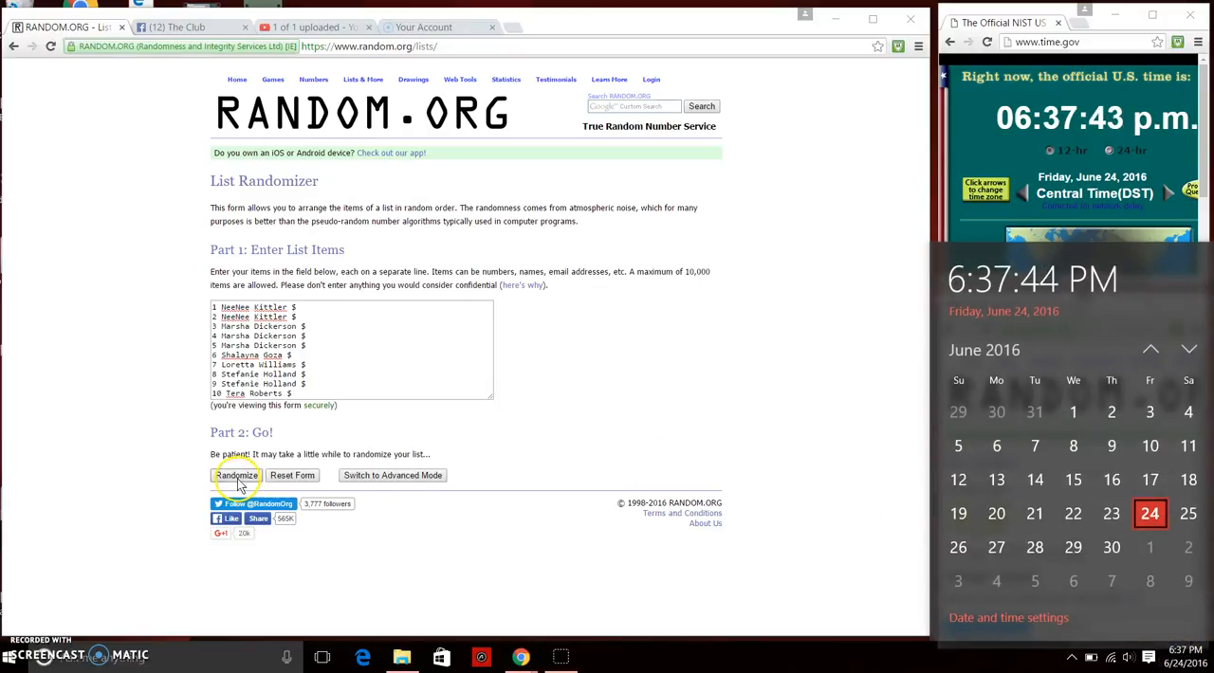
# Randomize the ten-name list three times and highlight the shuffle count.
pyautogui.click(237, 475)
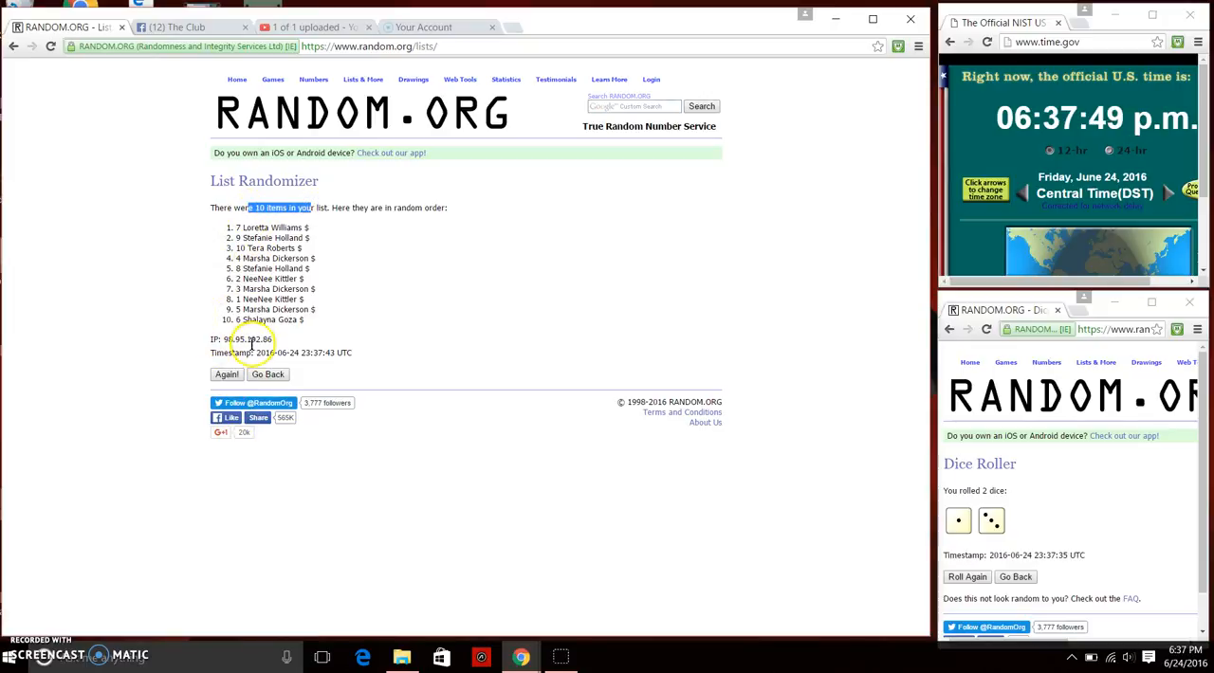
pyautogui.click(226, 373)
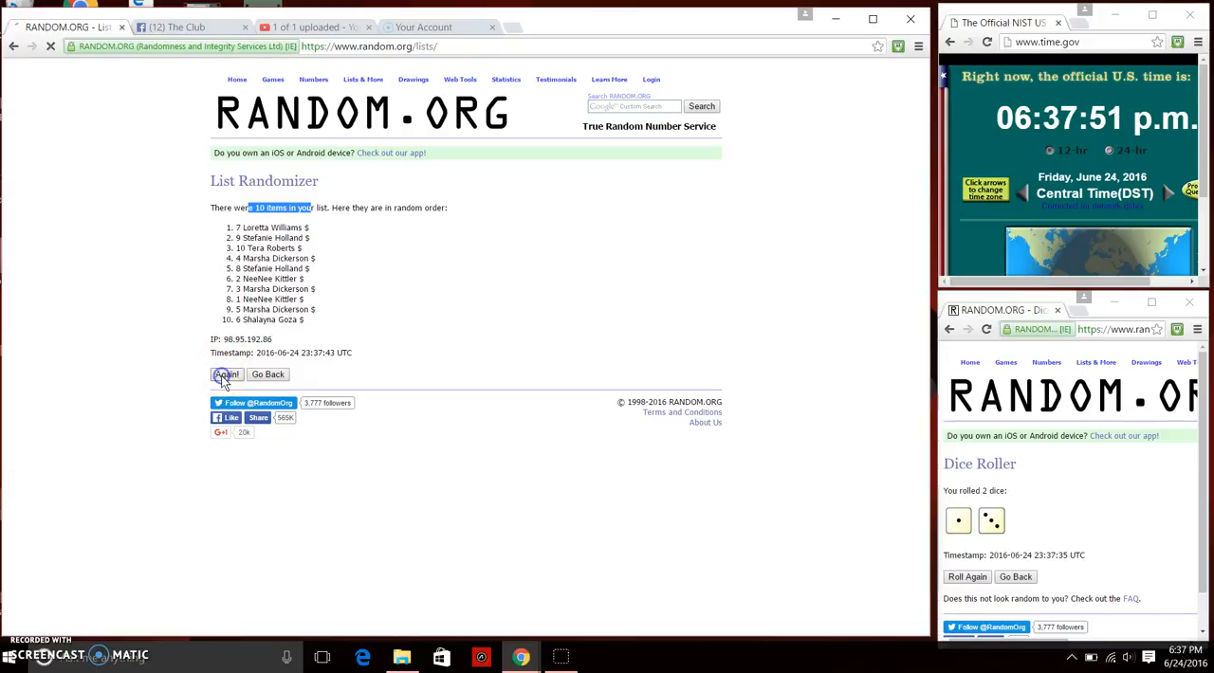
pyautogui.click(225, 373)
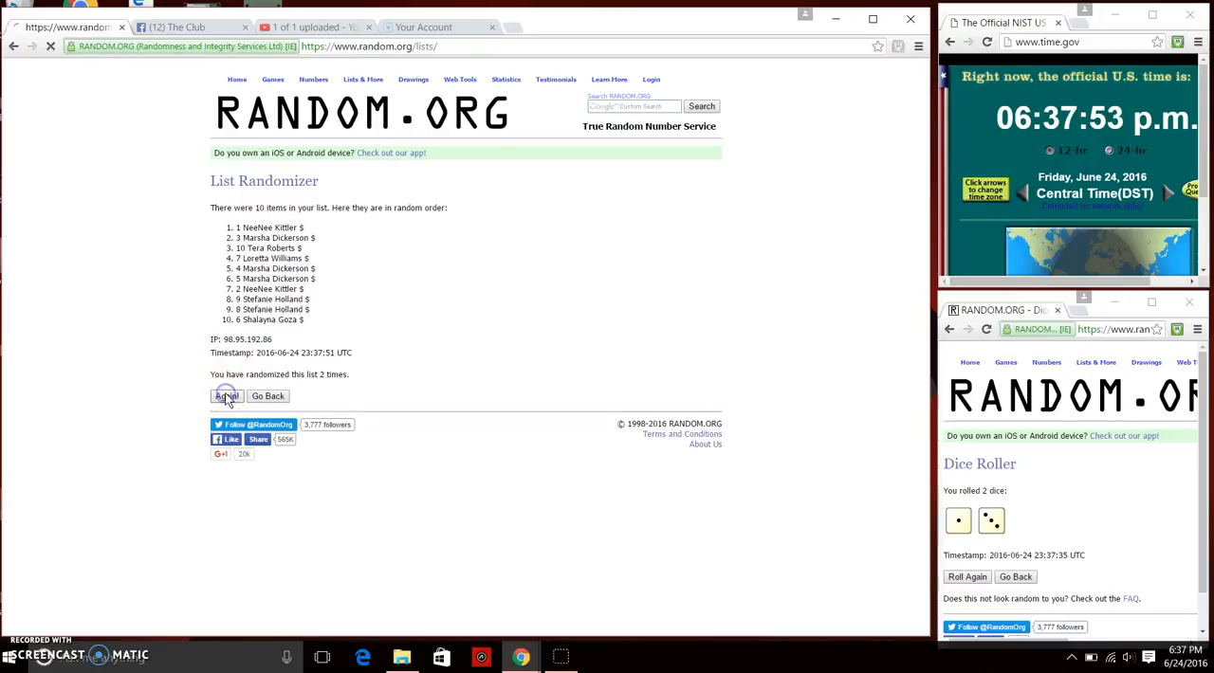
pyautogui.click(225, 396)
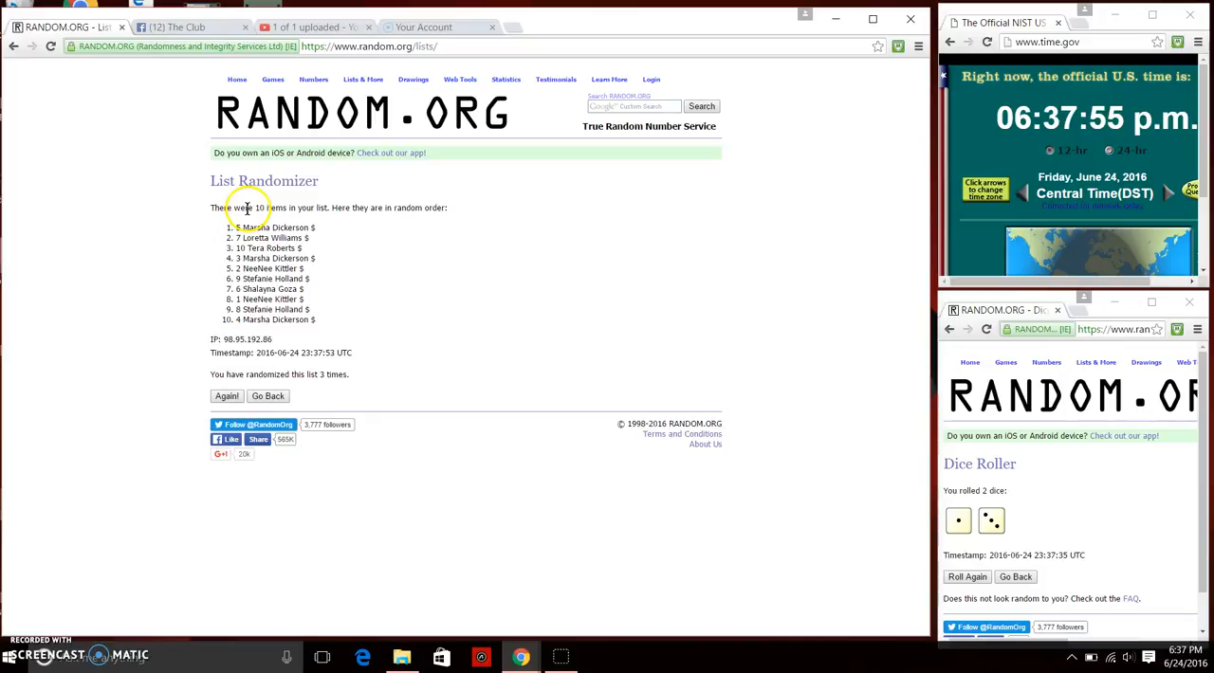
pyautogui.doubleClick(263, 227)
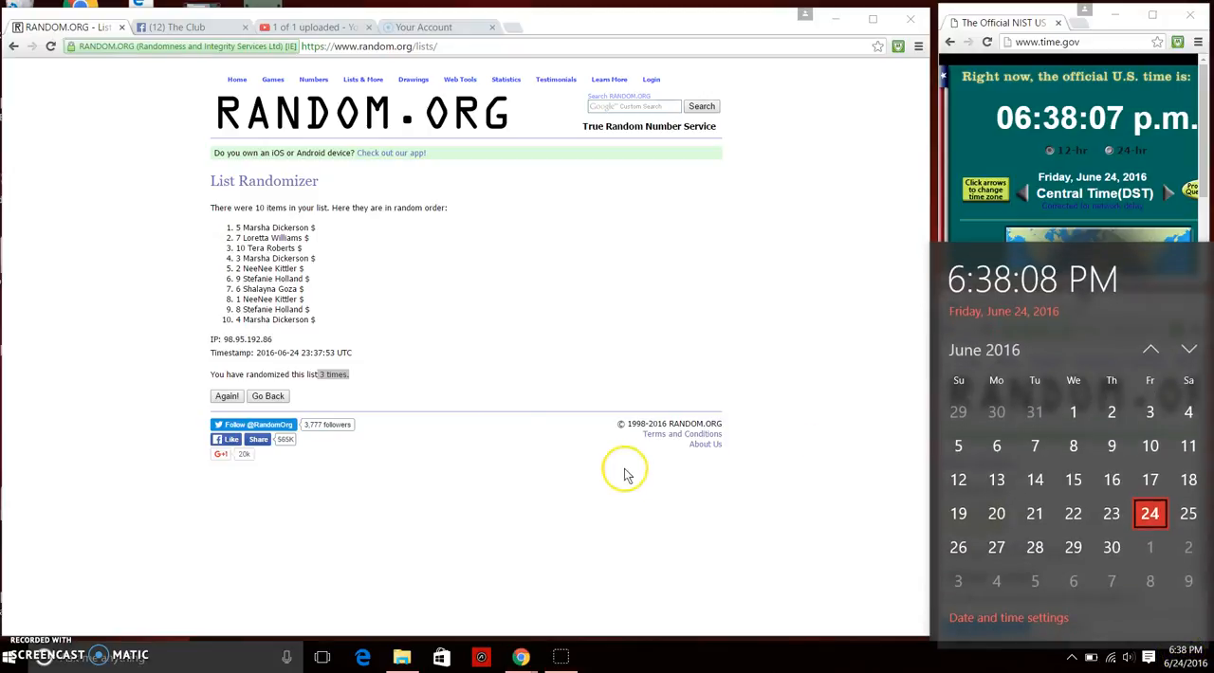
pyautogui.click(225, 395)
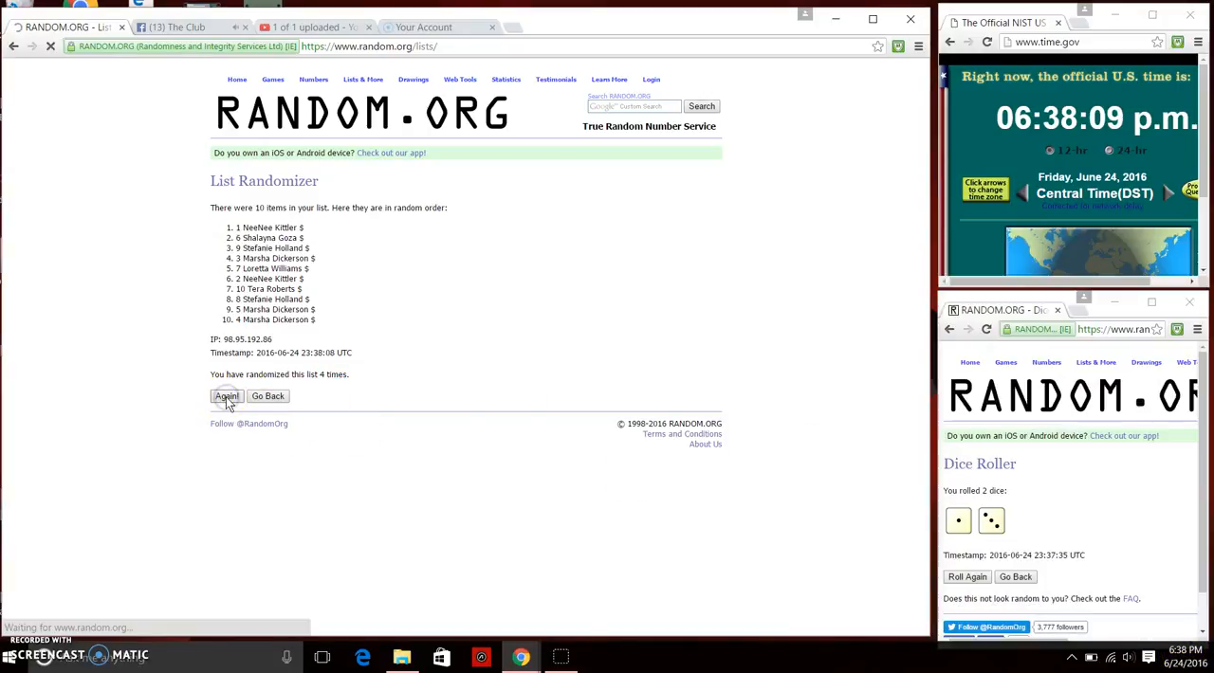
pyautogui.click(226, 395)
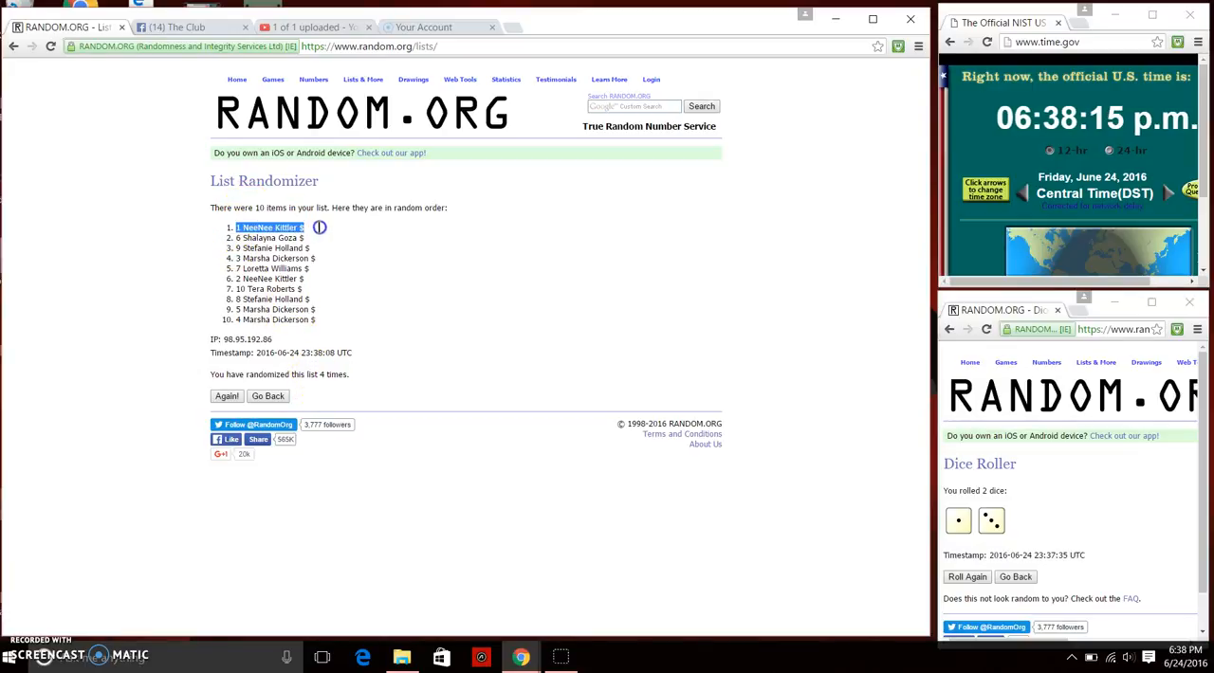
pyautogui.moveTo(321, 233)
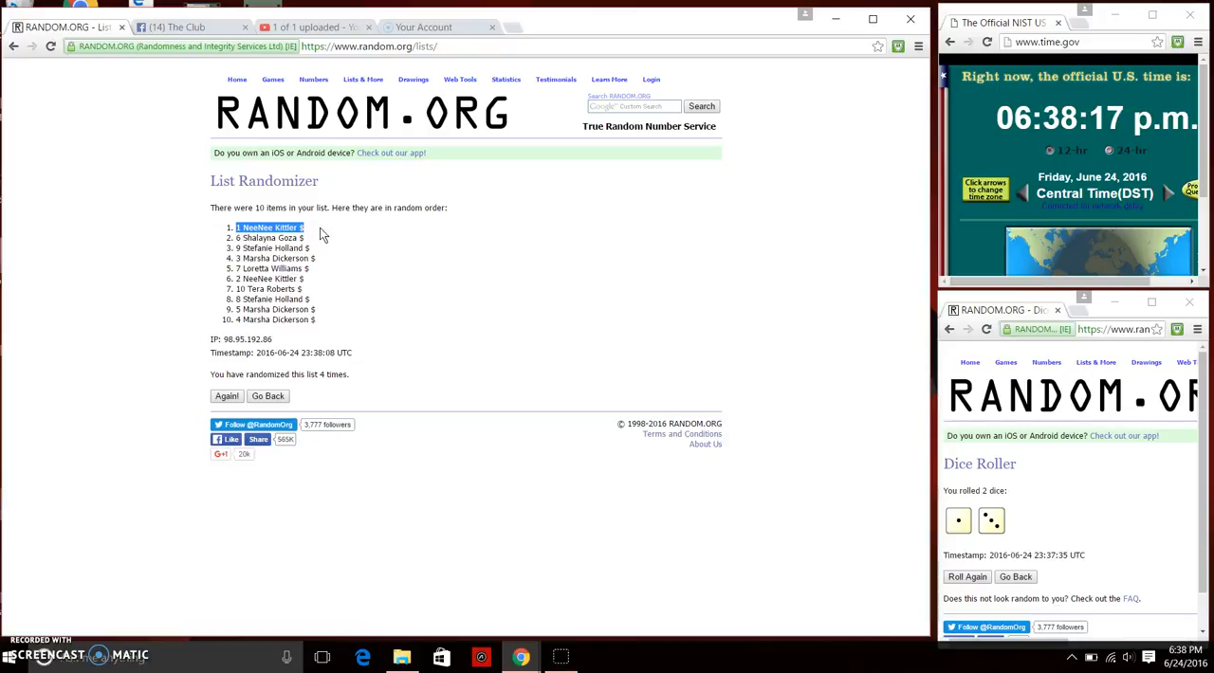
pyautogui.click(176, 26)
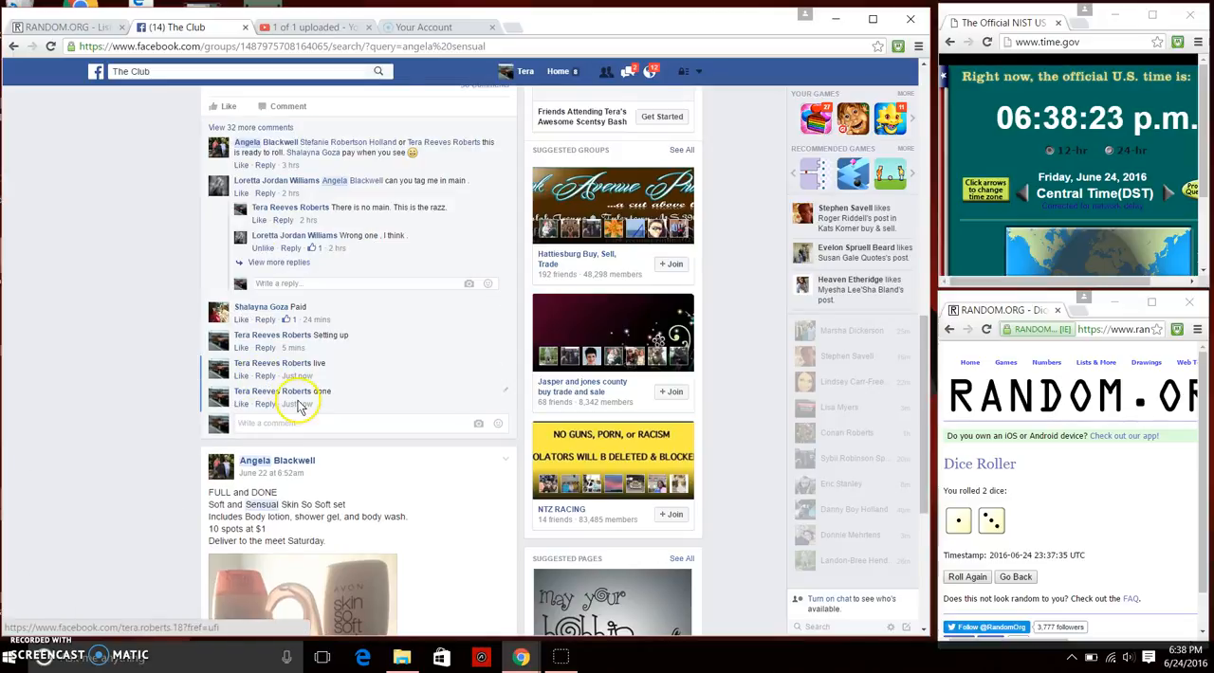
pyautogui.moveTo(297, 403)
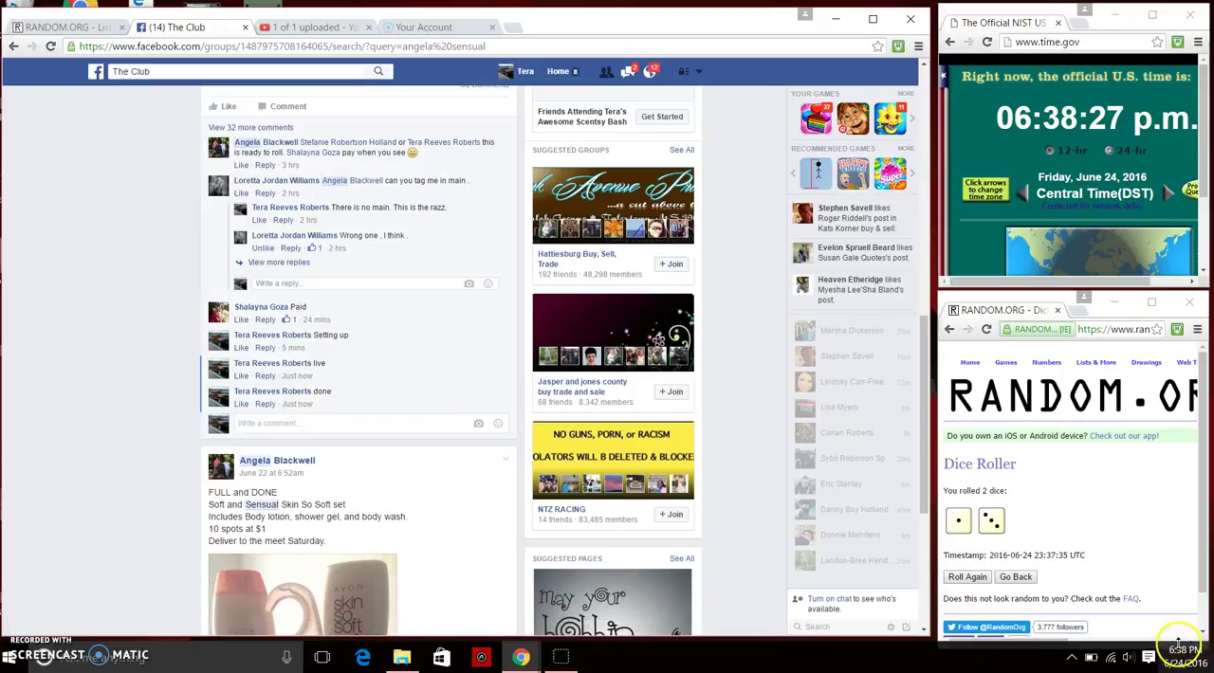
# Display the current date and time beside the post ending in the 'done' comment.
pyautogui.click(1181, 656)
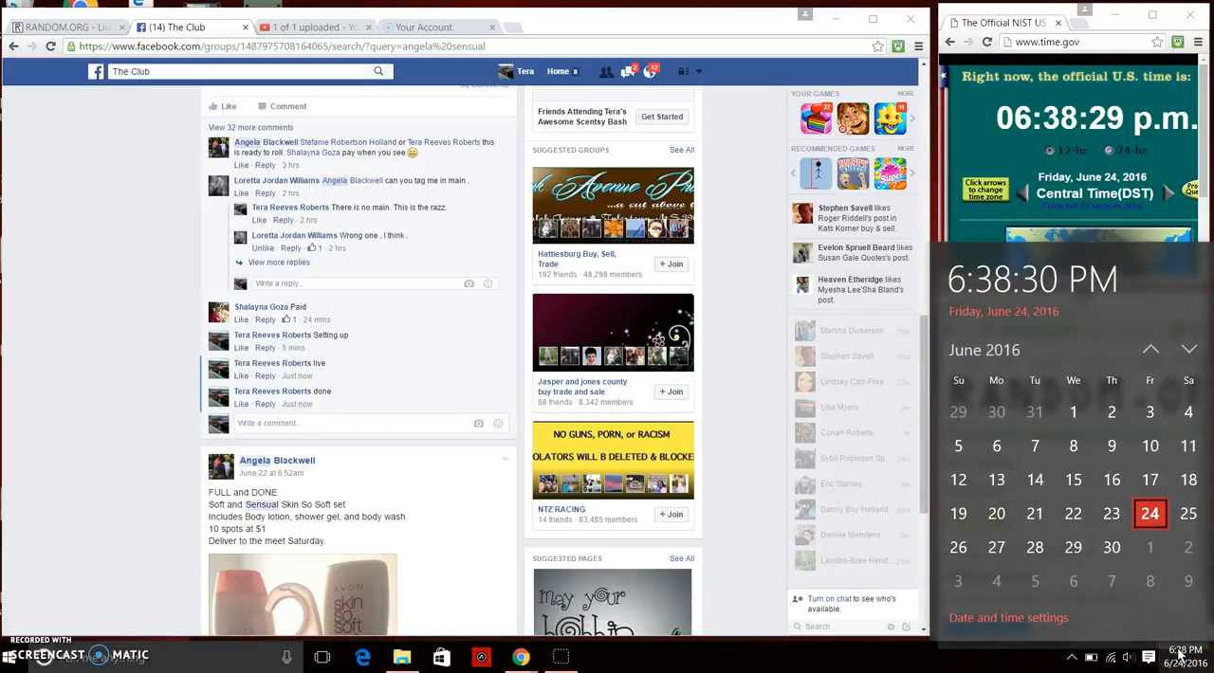